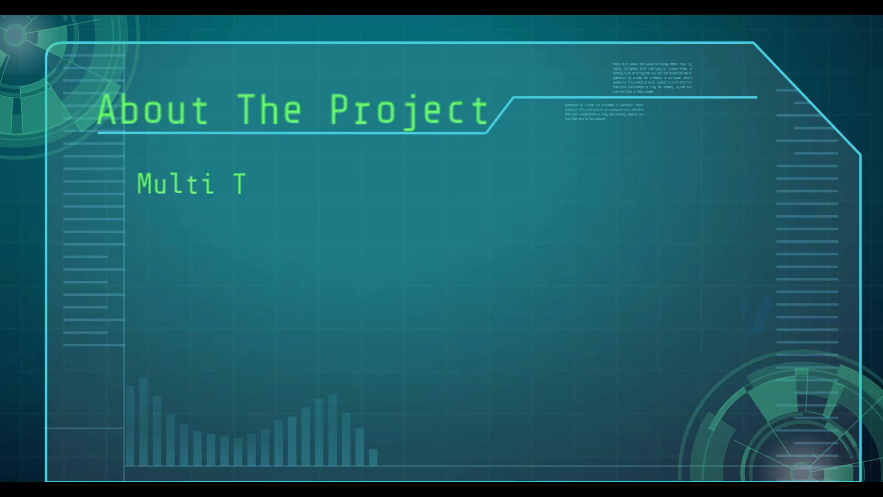
pyautogui.write('i')
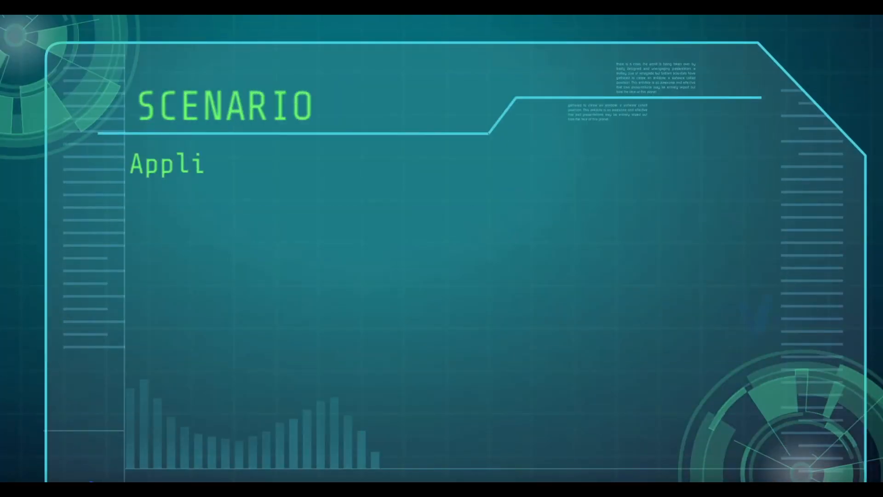
pyautogui.write('cation')
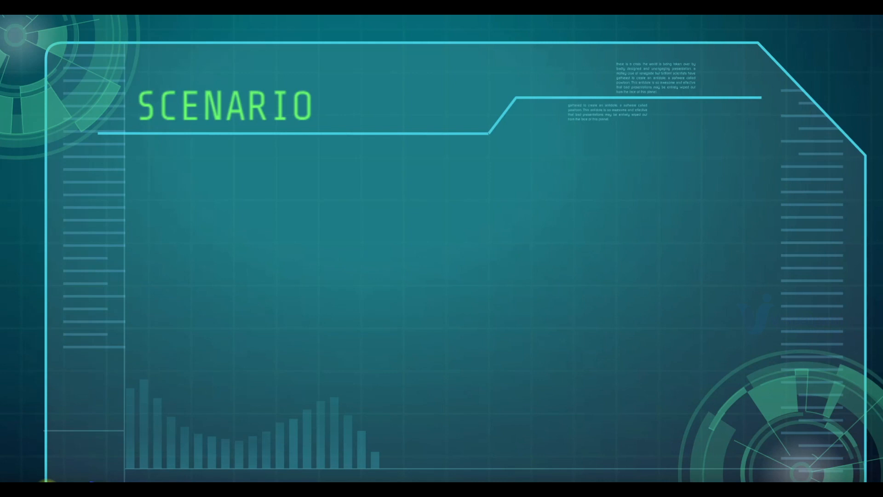
pyautogui.write('Virtualization team,')
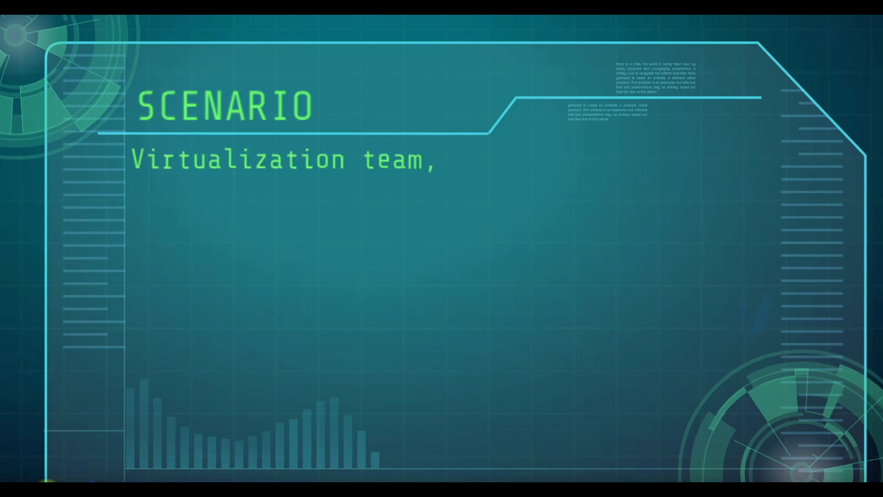
pyautogui.write('DC OPS Team, Mon')
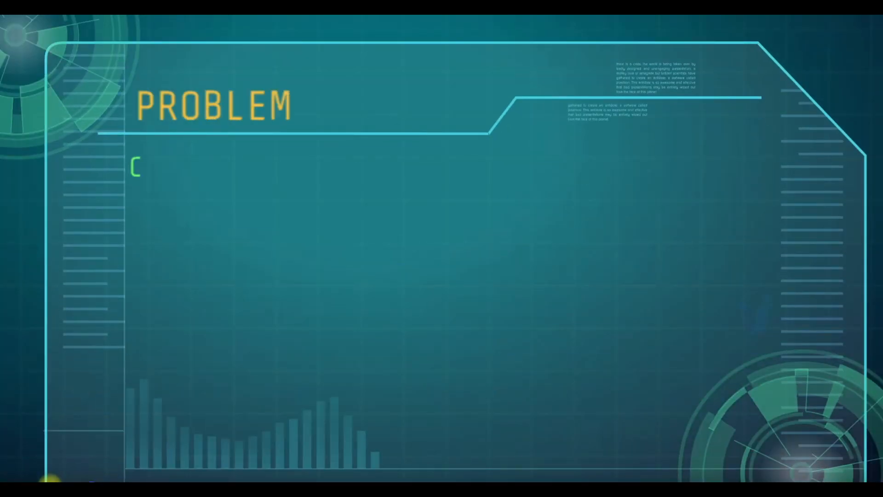
pyautogui.write('Complex Man')
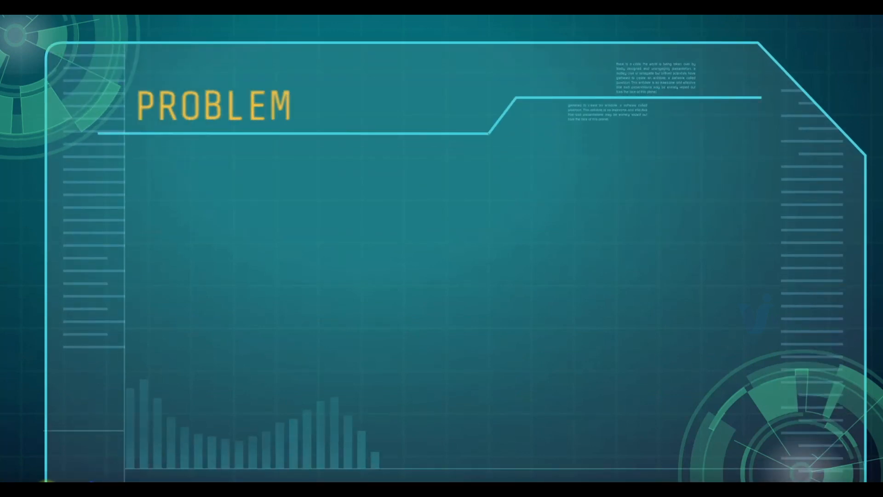
pyautogui.write('Manual Proce')
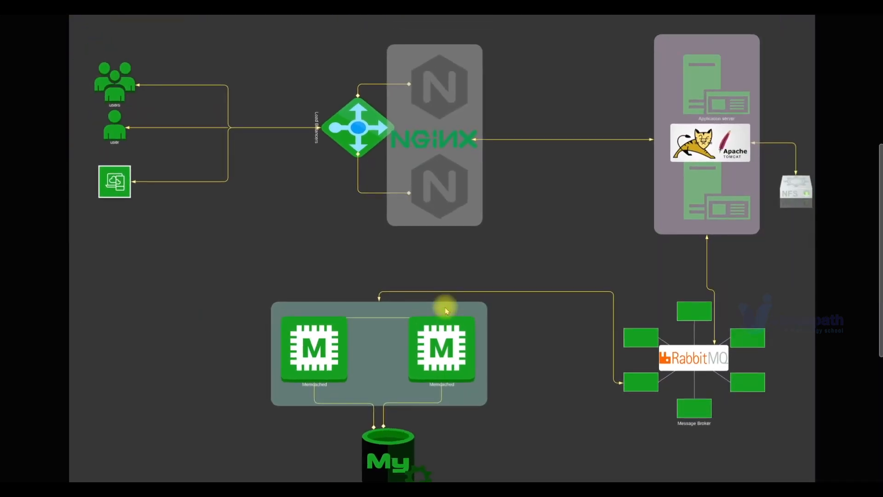
pyautogui.moveTo(376, 403)
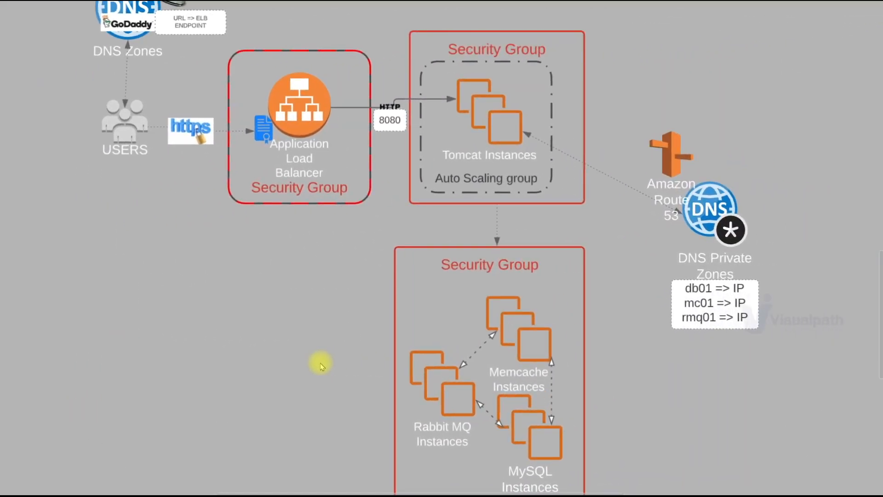
pyautogui.moveTo(187, 149)
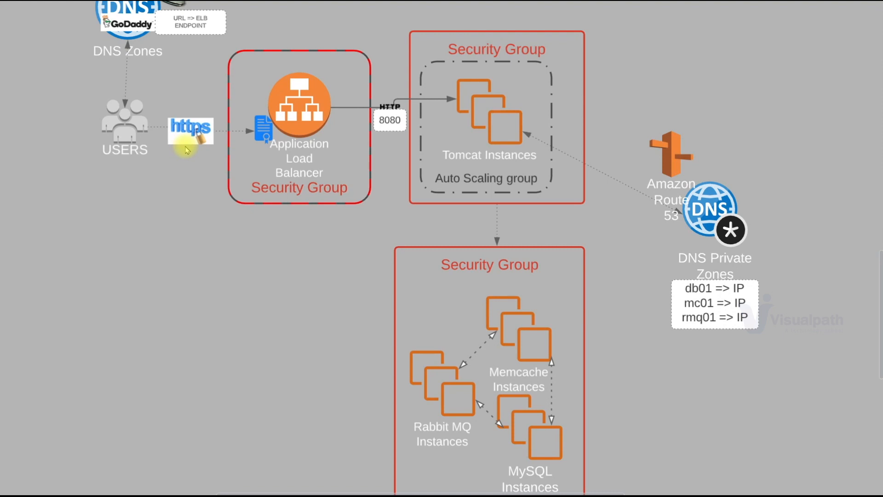